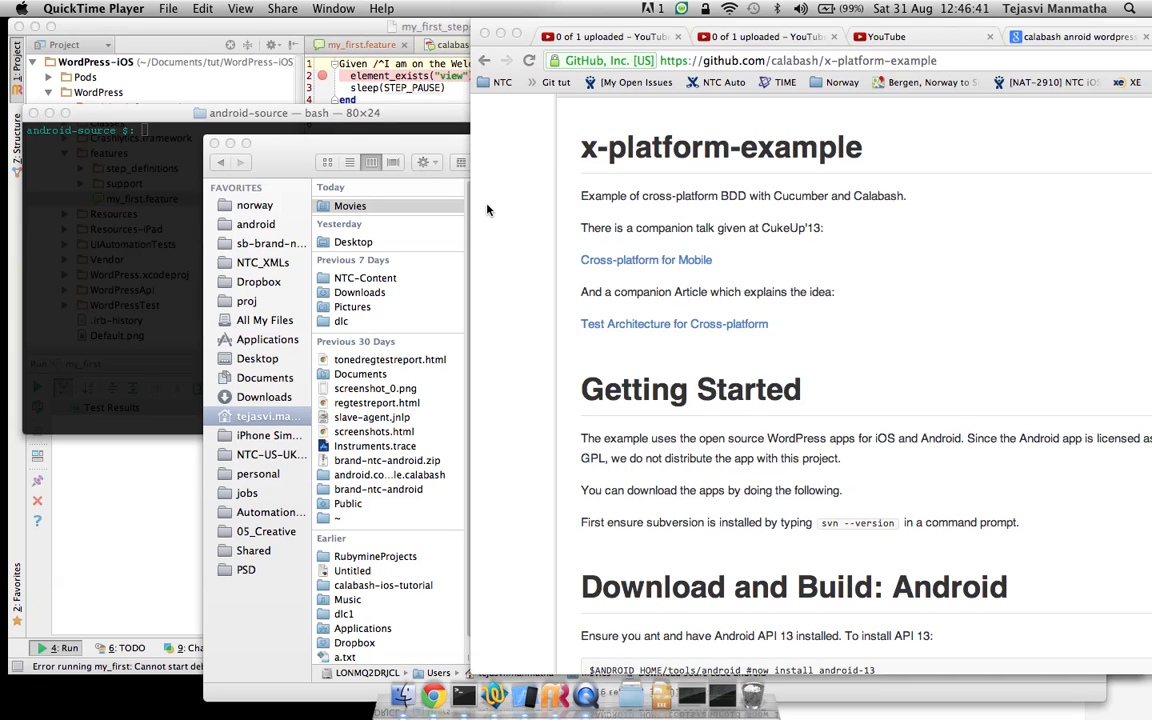
{"action": "mouse_move", "coordinate": [494, 248]}
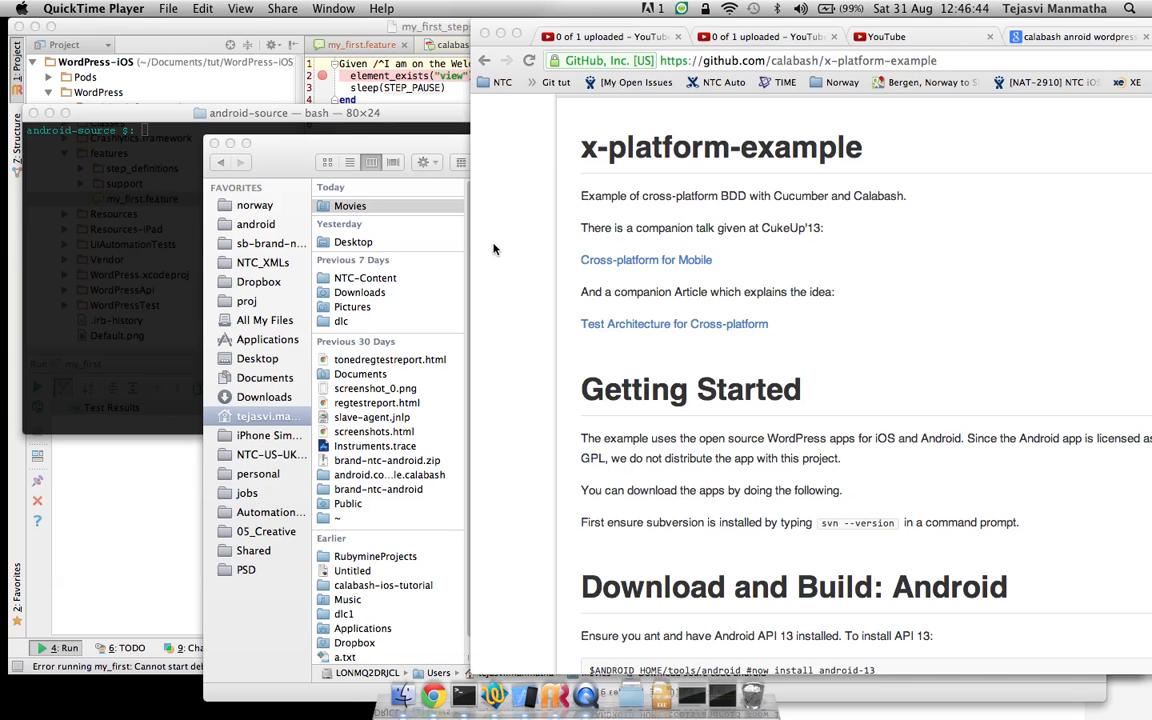
- Scroll the README down to the 'Download and Build: Android' checkout commands
{"action": "scroll", "scroll_direction": "down", "scroll_amount": 3}
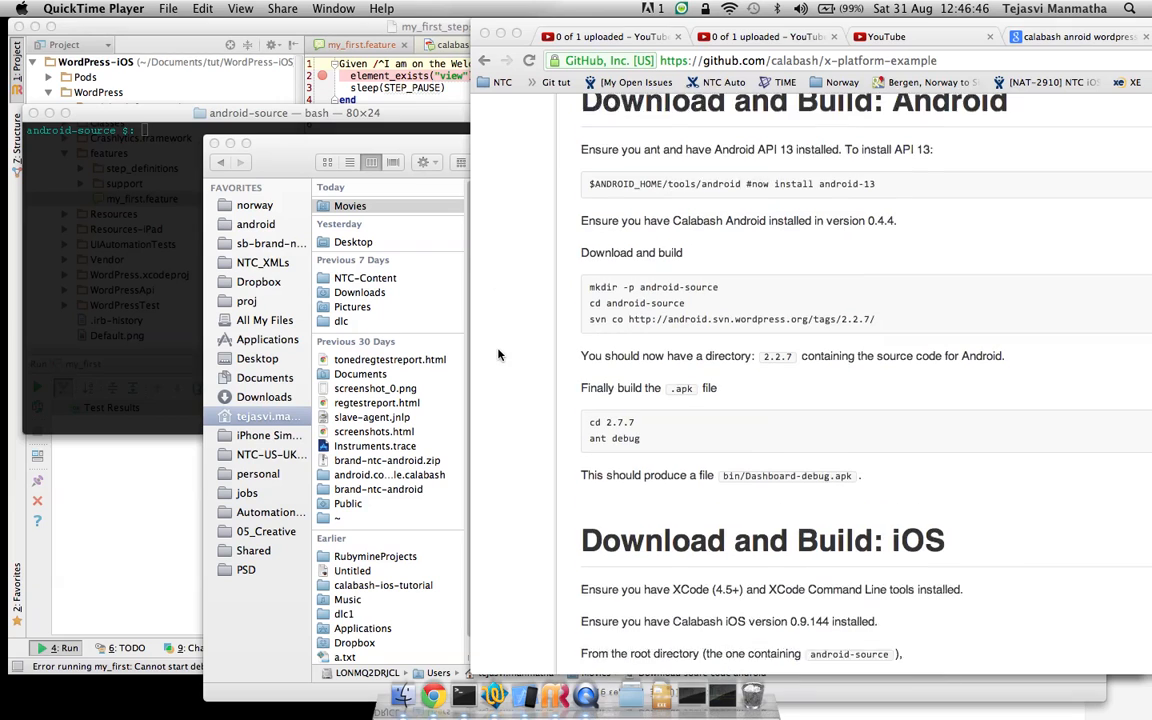
{"action": "scroll", "scroll_direction": "down", "scroll_amount": 3}
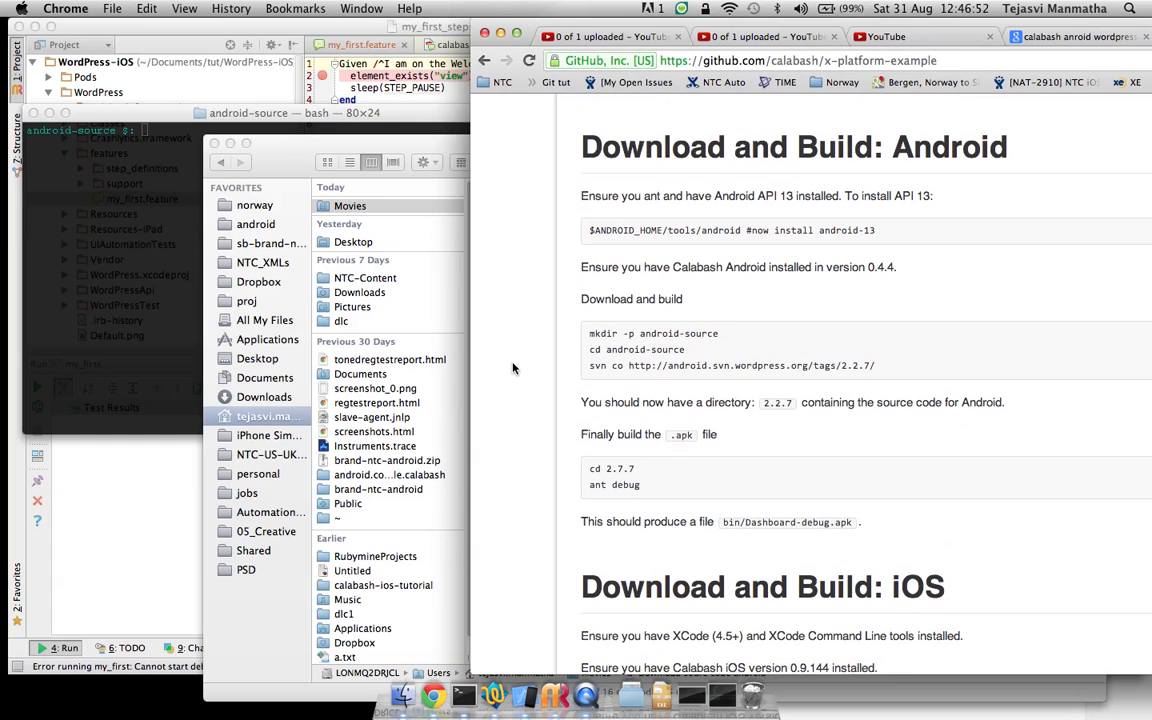
{"action": "mouse_move", "coordinate": [610, 256]}
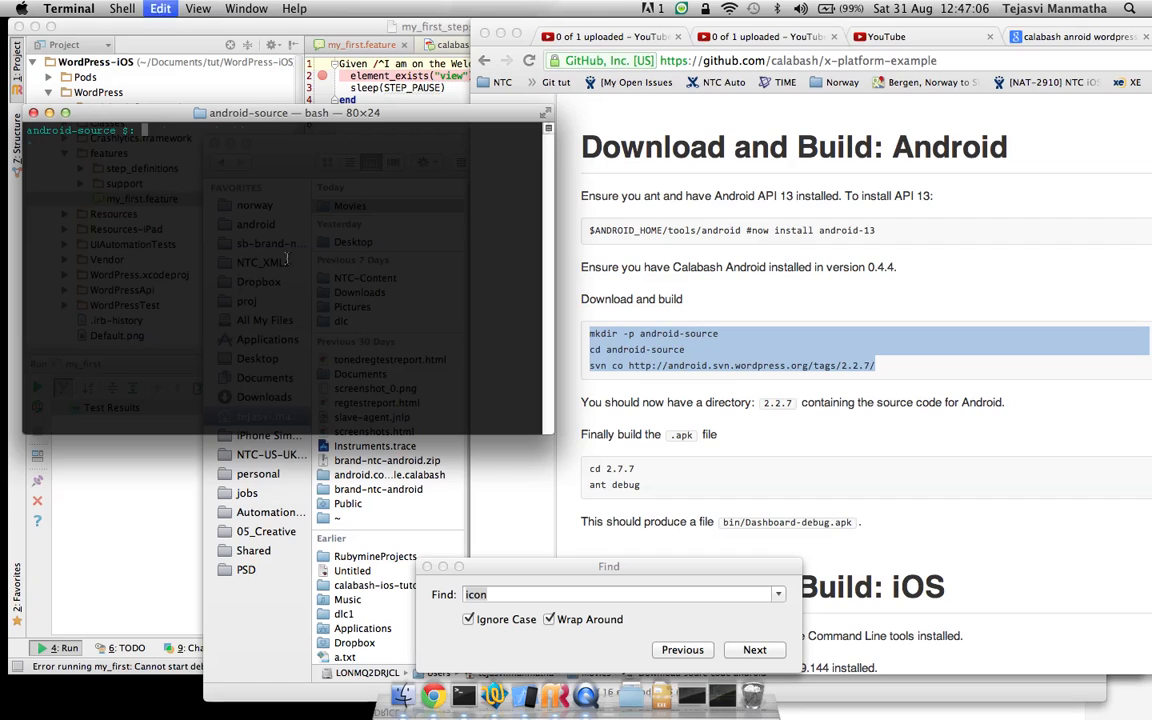
- Run the pasted mkdir, cd and svn co commands to check out WordPress Android 2.2.7 into android-source
{"action": "key", "text": "Return"}
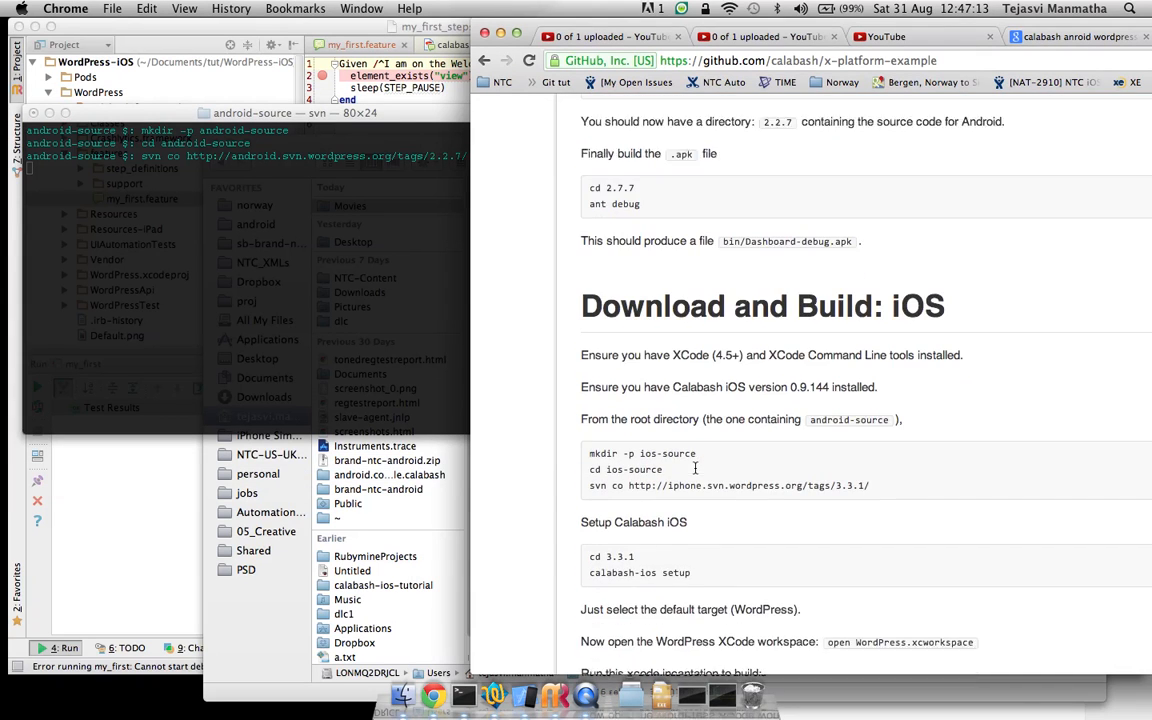
- Select the README's mkdir ios-source, cd and svn co lines for the iOS checkout
{"action": "scroll", "scroll_direction": "down", "scroll_amount": 3}
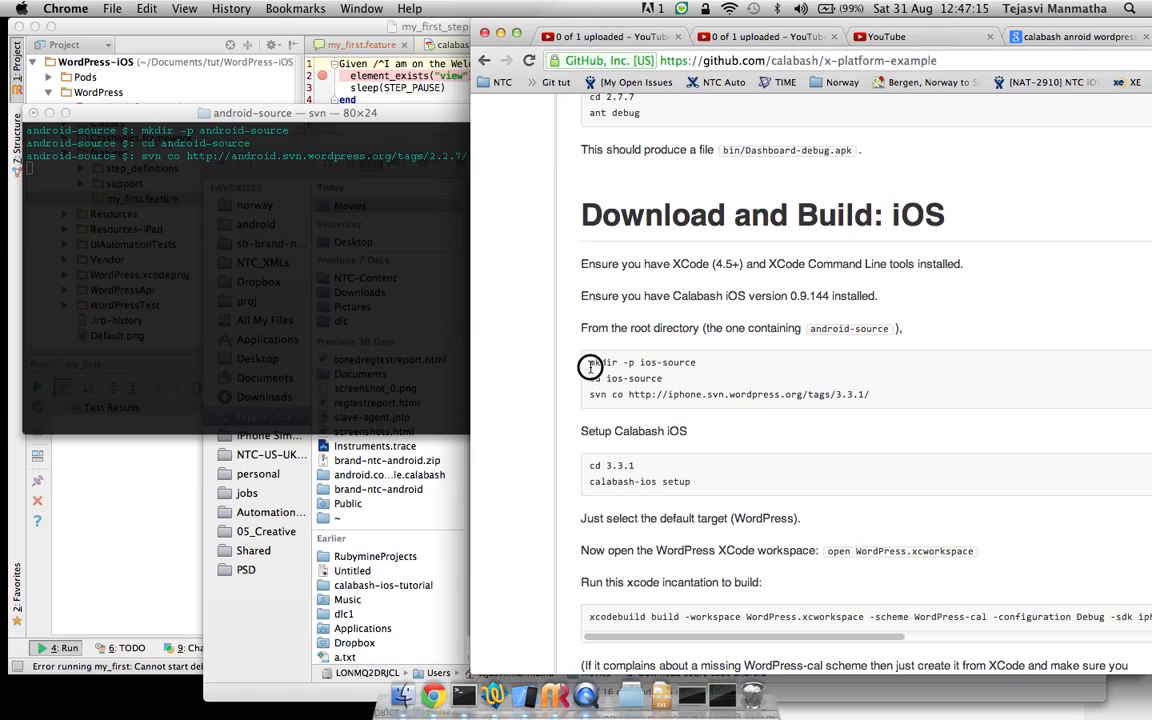
{"action": "left_click_drag", "start_coordinate": [590, 362], "coordinate": [888, 392]}
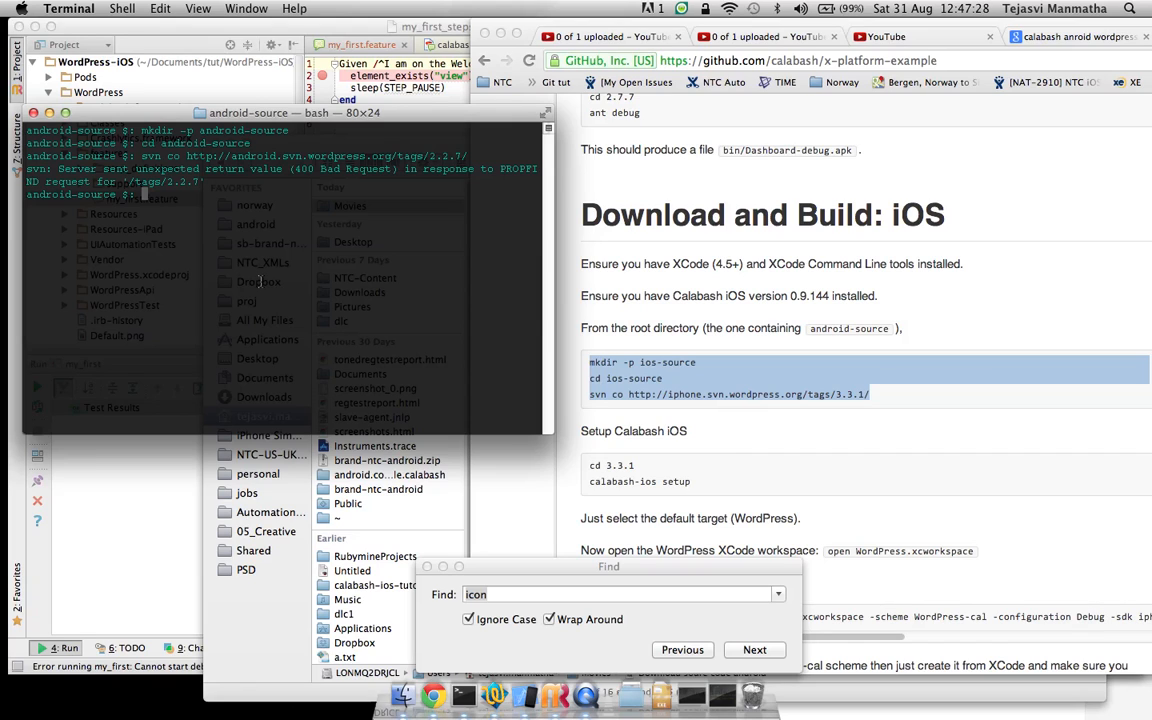
{"action": "type", "text": "svn co http://android.svn.wordpress.org/tags/2.2.7/"}
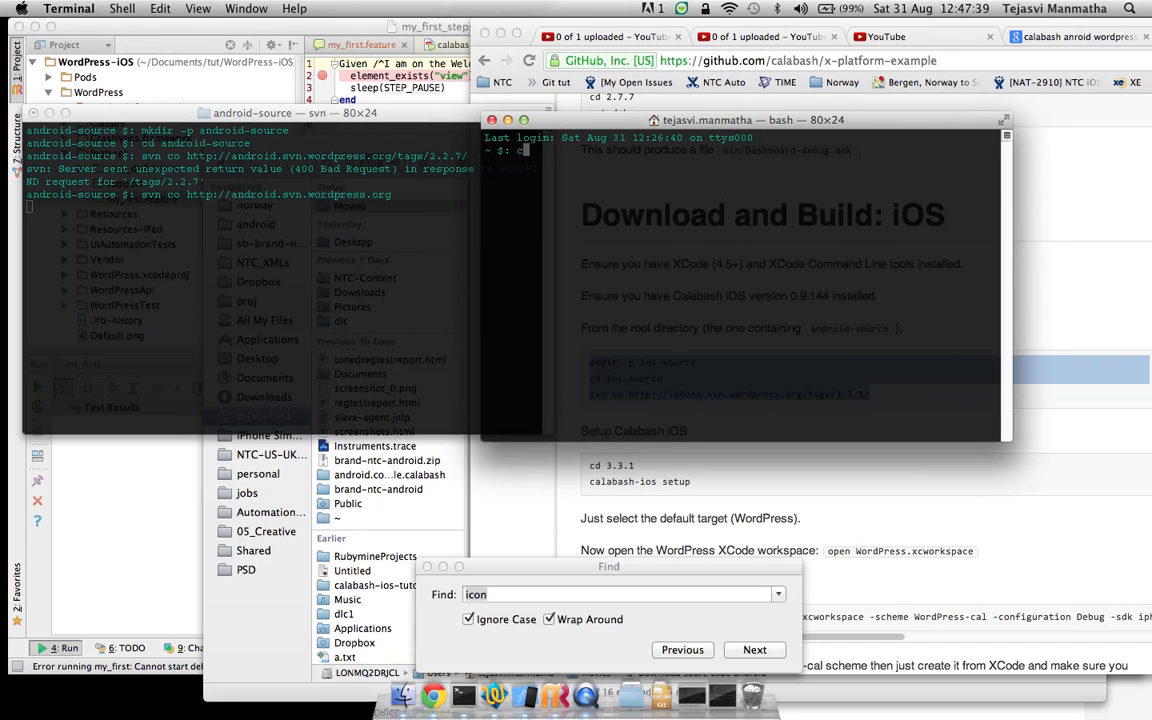
- Begin a cd ~/Documents/tu command toward the tutorial folder in the new shell
{"action": "type", "text": "cd ~/"}
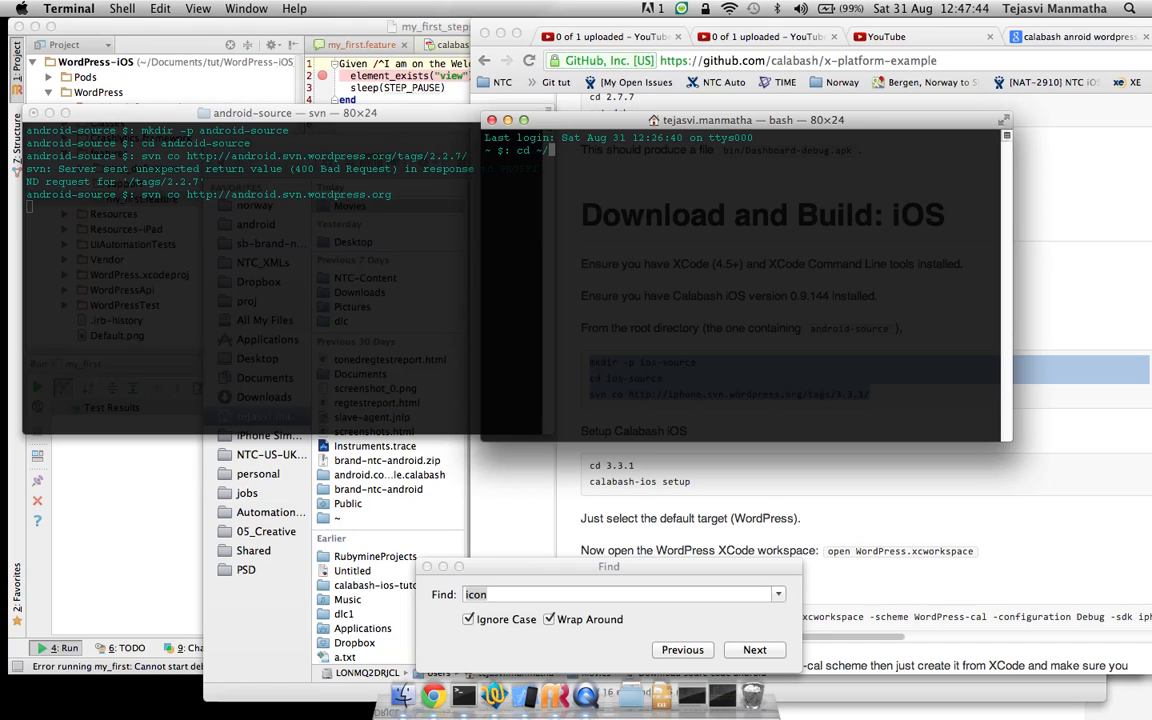
{"action": "type", "text": "cd ~/Documents/tu"}
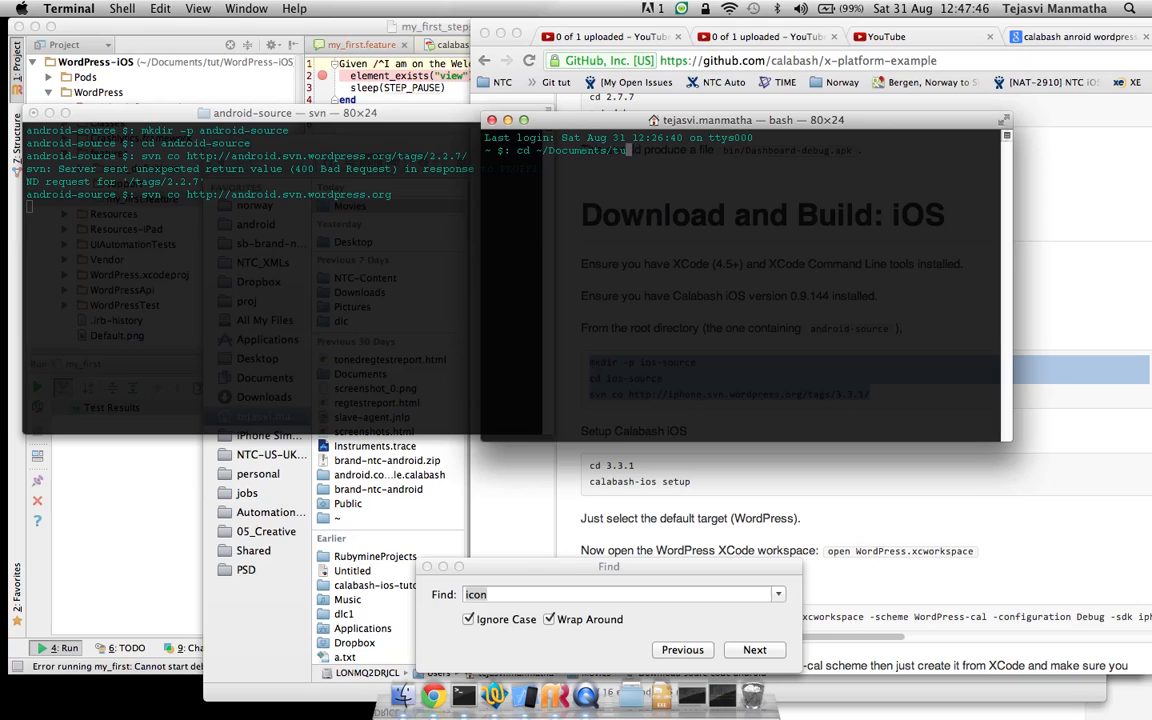